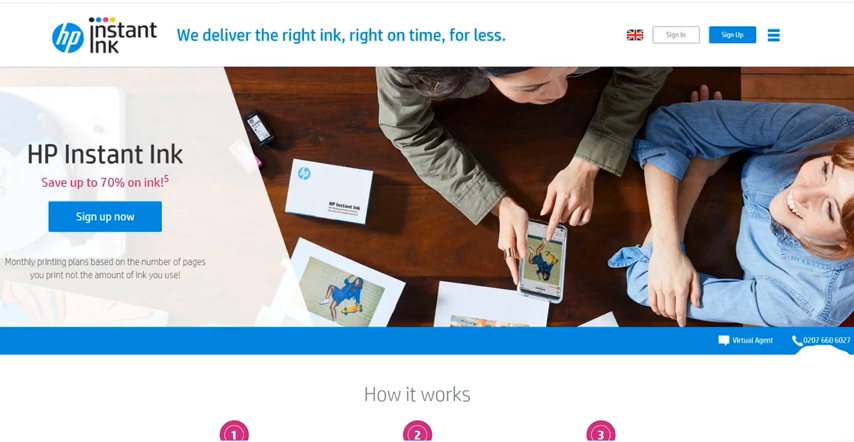
mouse_move(572, 407)
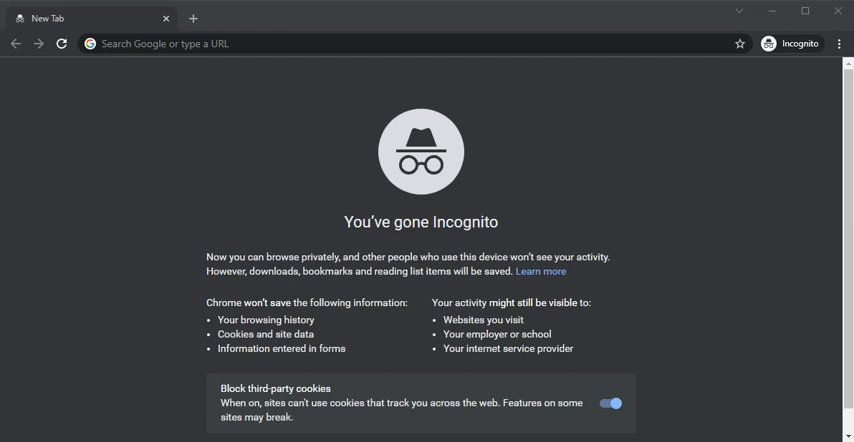
mouse_move(462, 123)
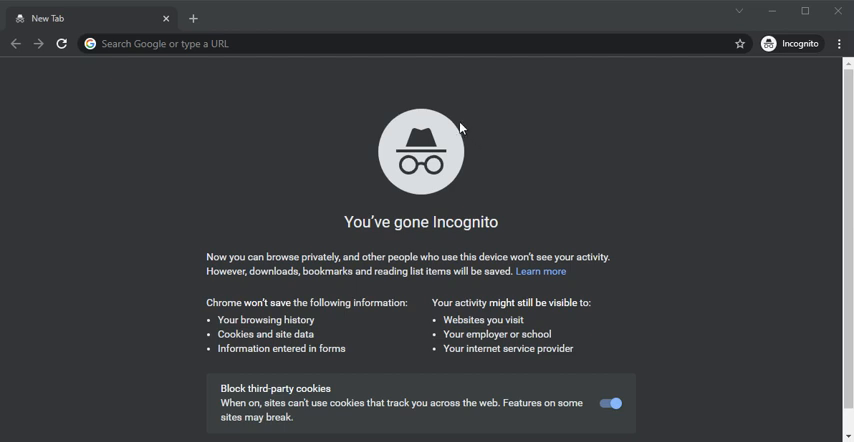
- Search Google for 'how to cancel HP instant ink plan ?' and scroll to HP's support result
click(375, 44)
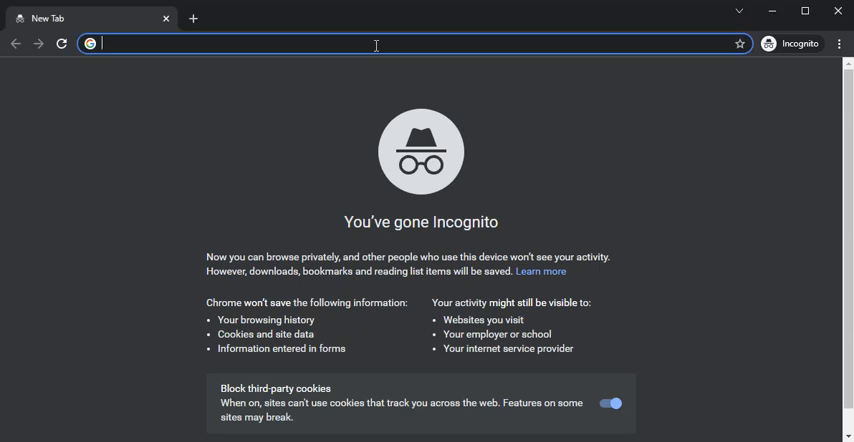
text(how to cancel HP instant ink plan ?)
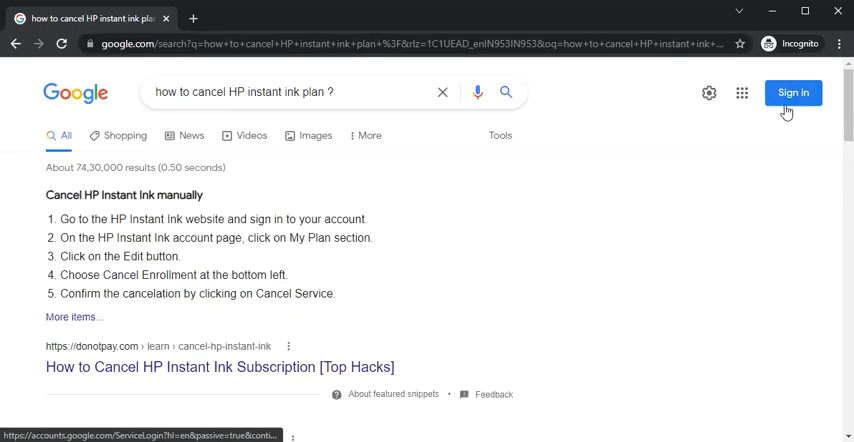
scroll(down, 3)
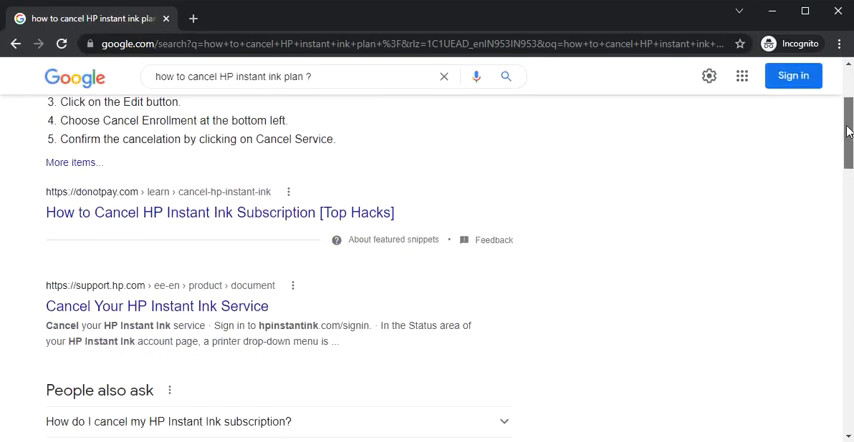
scroll(down, 3)
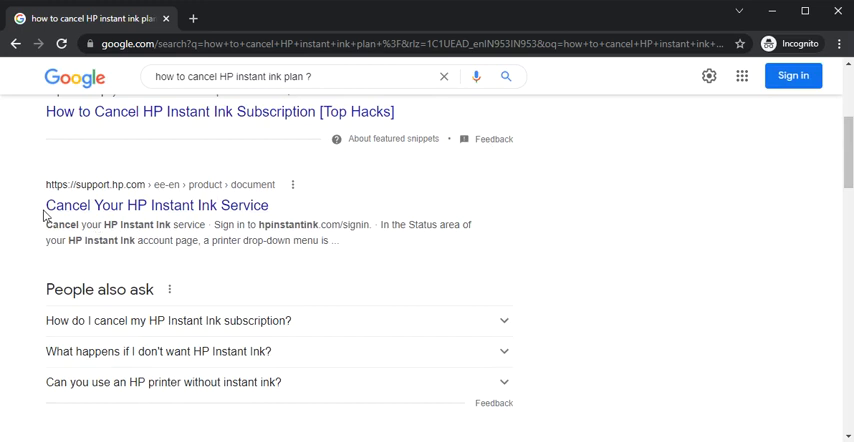
mouse_move(72, 192)
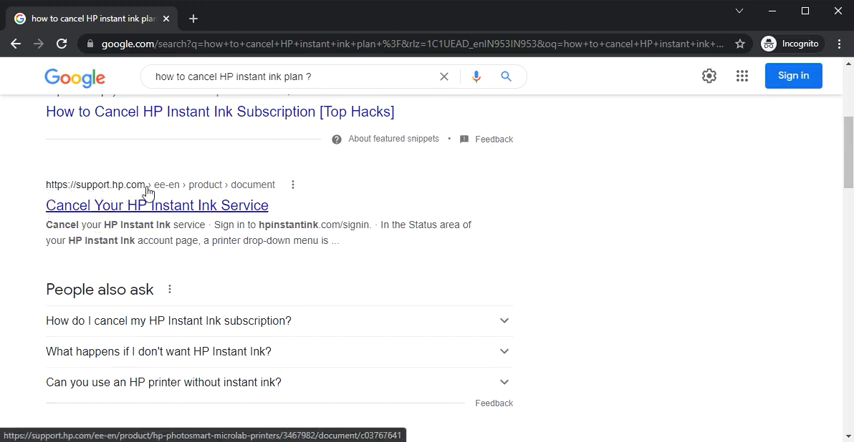
mouse_move(78, 211)
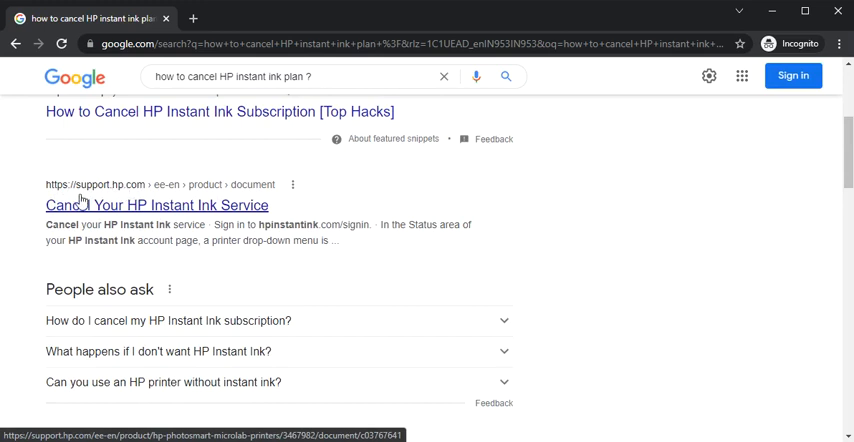
mouse_move(80, 218)
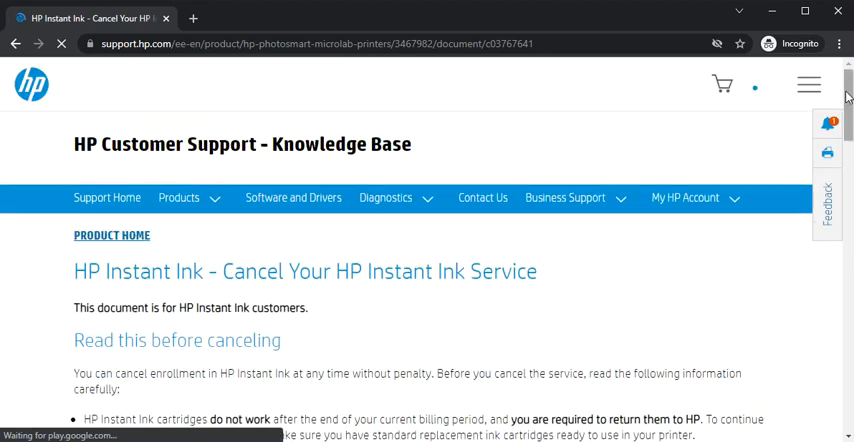
- Scroll HP's cancellation article down to the 'Cancel your HP Instant Ink service' steps
scroll(down, 3)
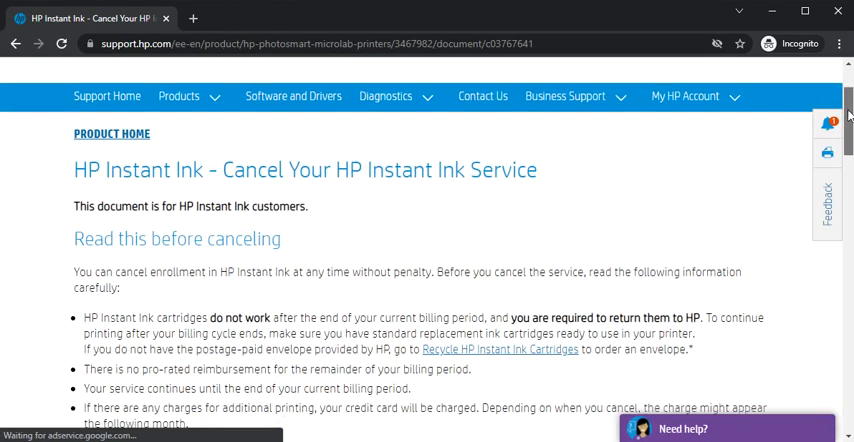
scroll(down, 3)
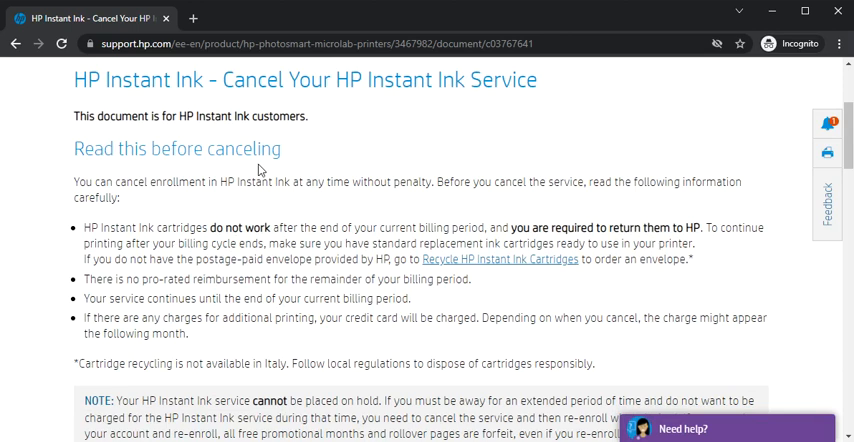
mouse_move(205, 164)
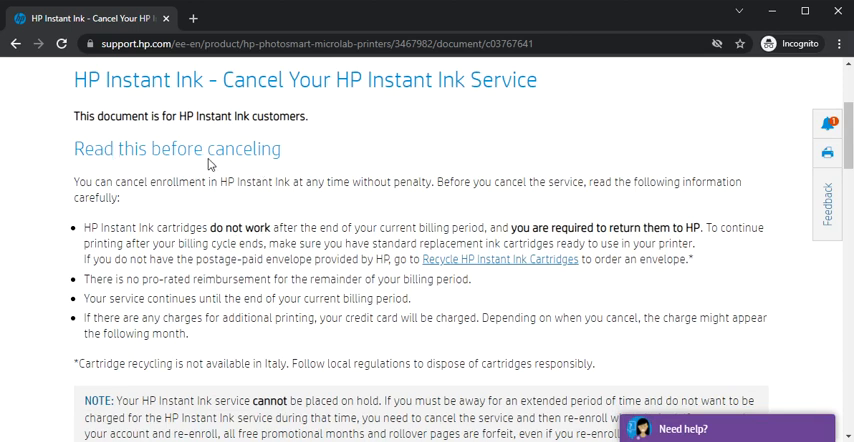
mouse_move(684, 183)
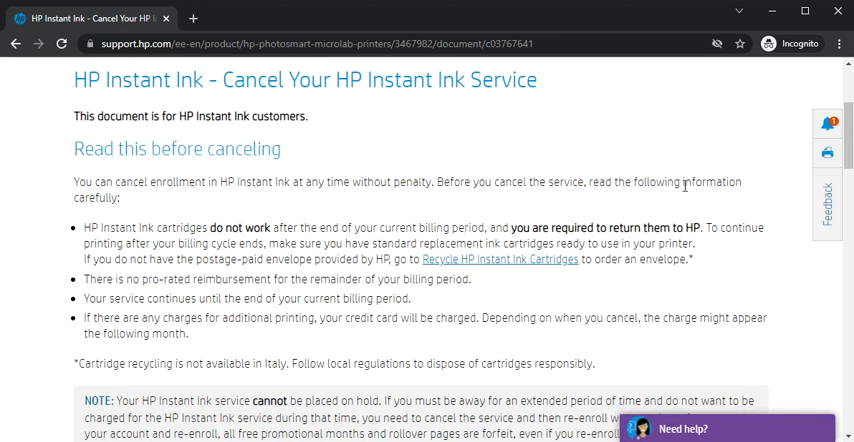
scroll(down, 3)
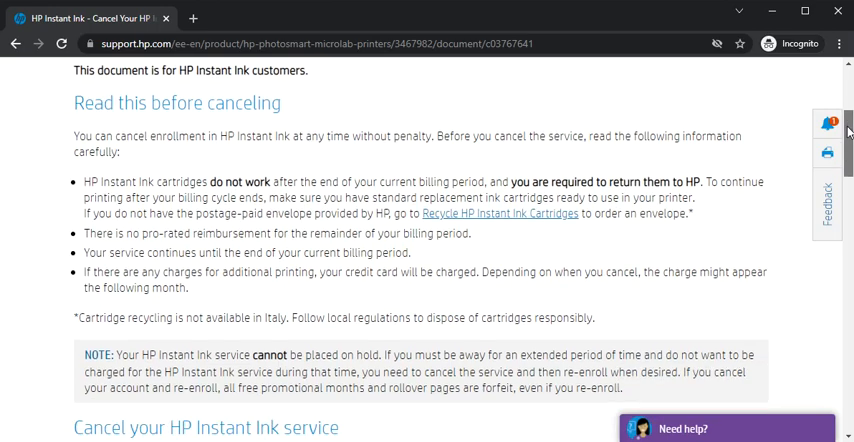
scroll(down, 3)
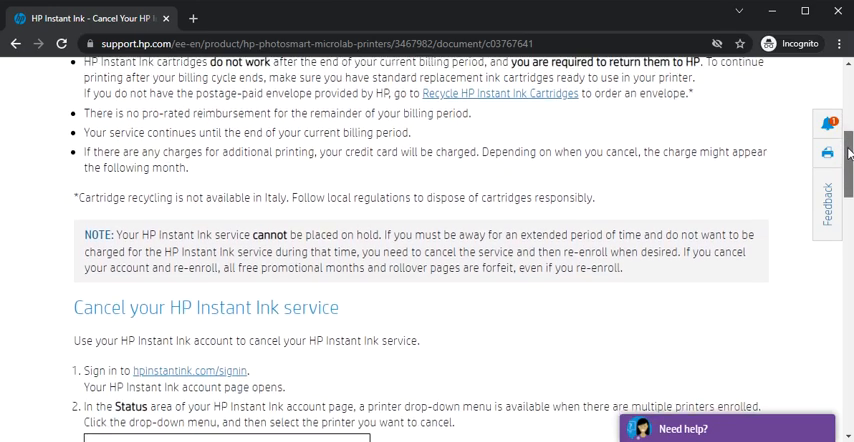
scroll(down, 3)
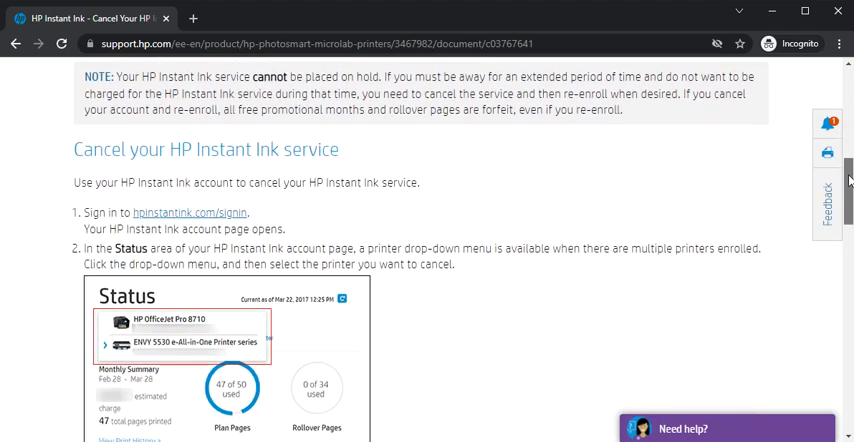
scroll(down, 3)
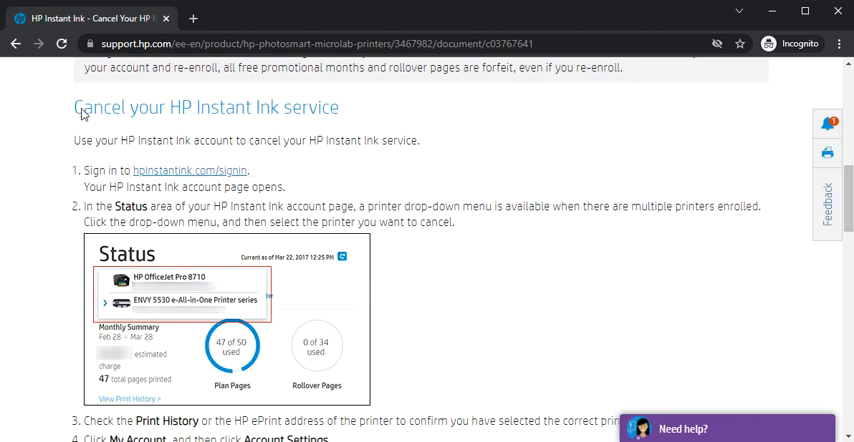
mouse_move(300, 112)
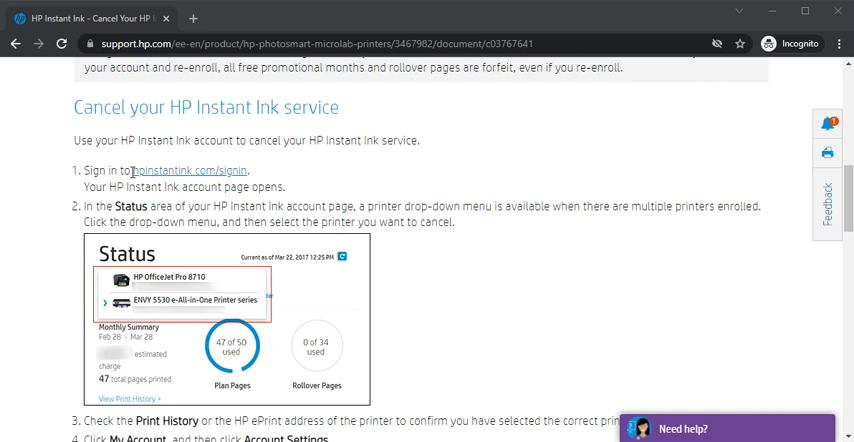
mouse_move(232, 188)
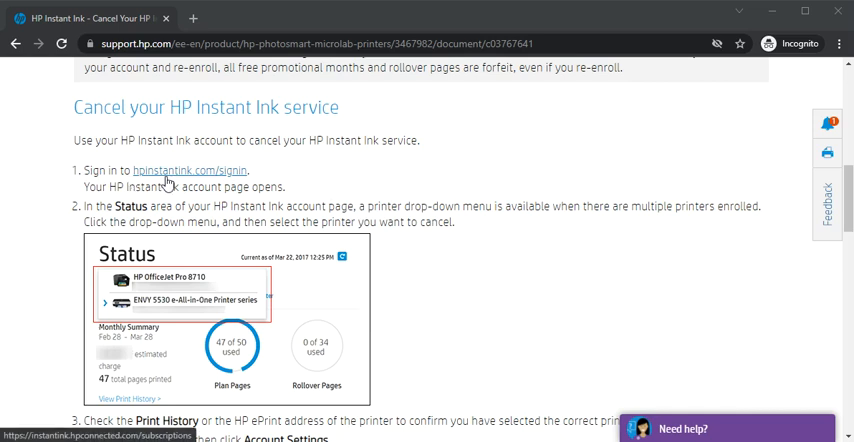
mouse_move(178, 173)
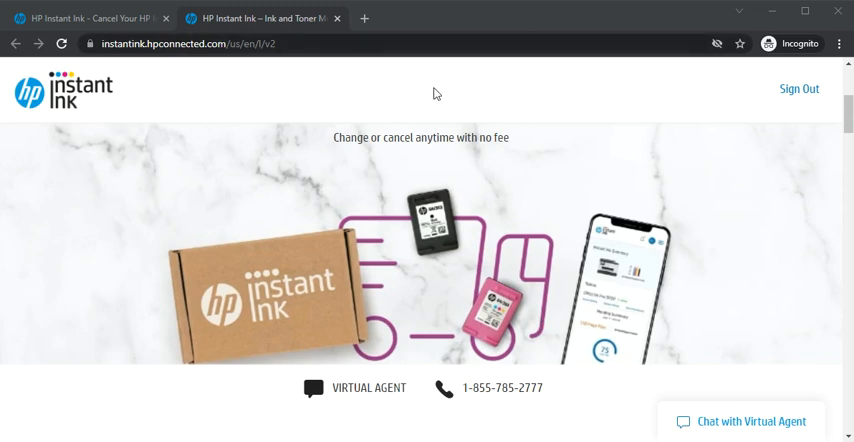
mouse_move(697, 109)
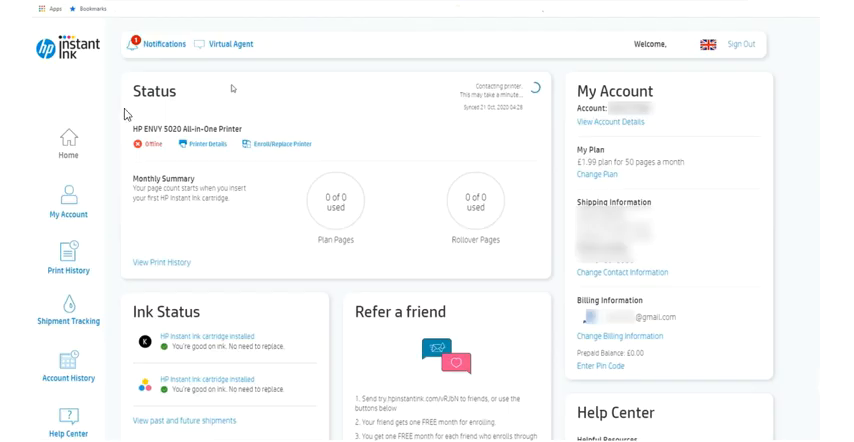
mouse_move(128, 95)
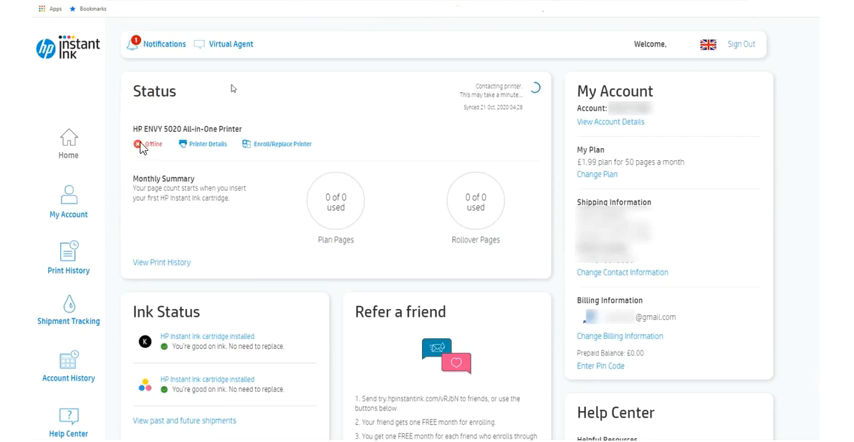
mouse_move(119, 90)
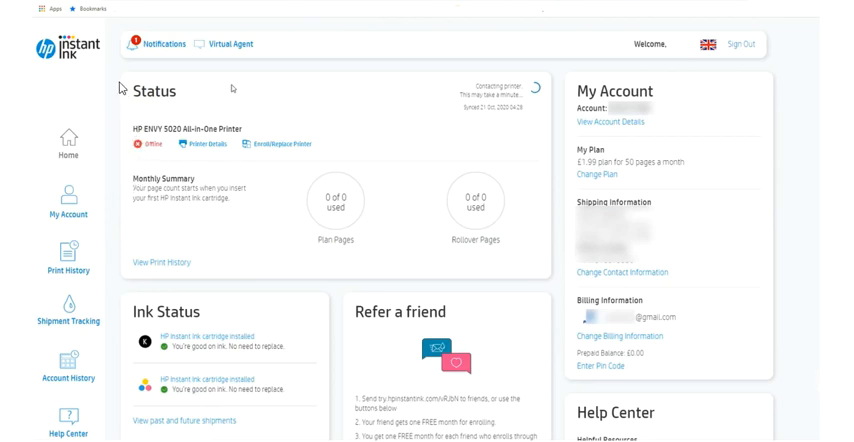
mouse_move(590, 158)
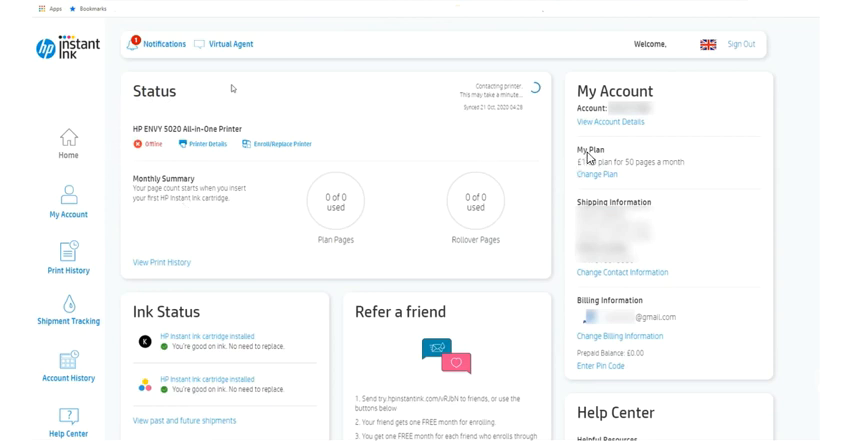
mouse_move(637, 163)
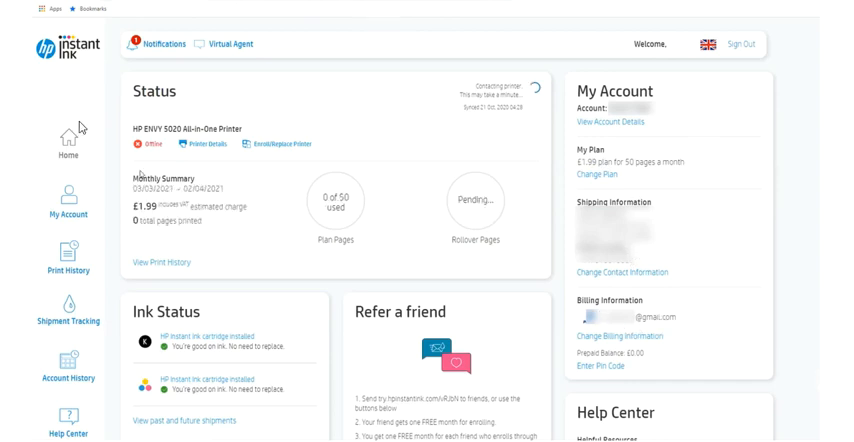
mouse_move(70, 253)
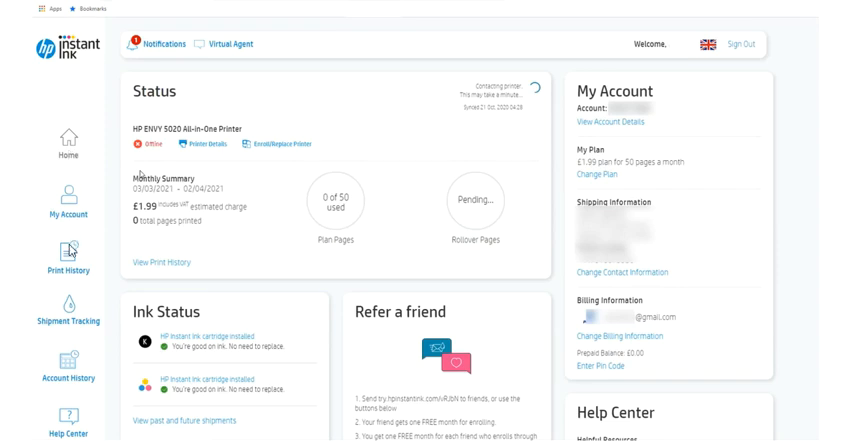
mouse_move(70, 315)
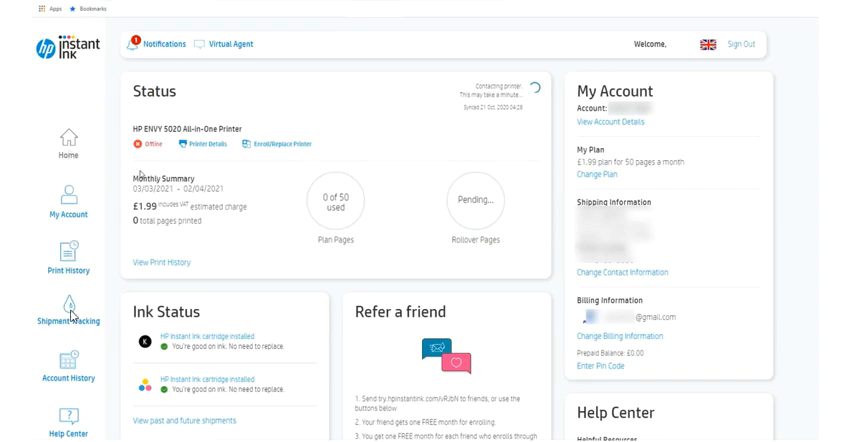
mouse_move(68, 426)
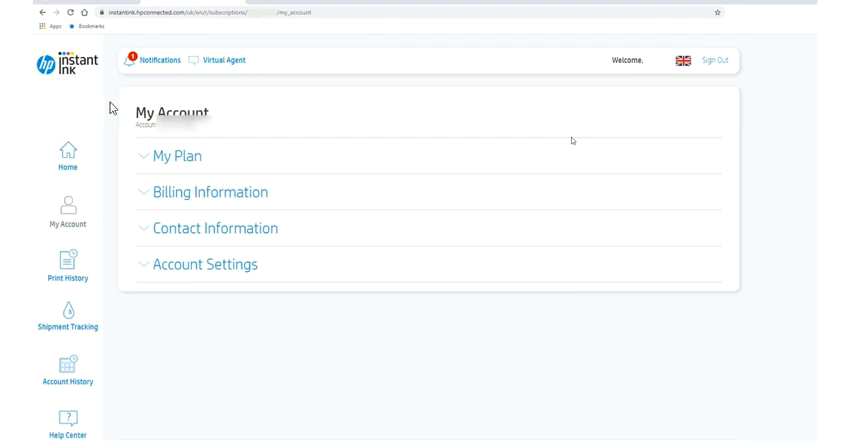
mouse_move(160, 267)
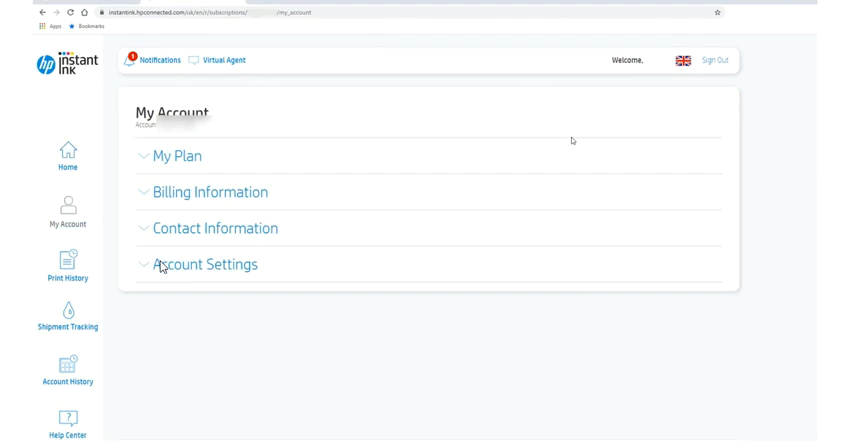
mouse_move(142, 158)
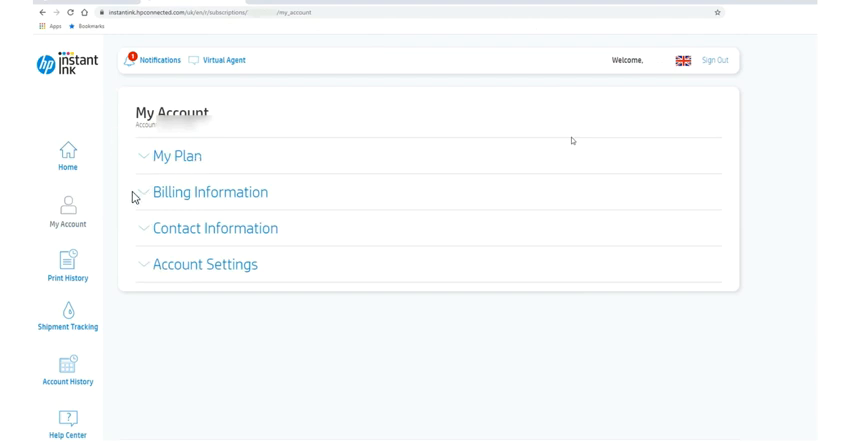
mouse_move(148, 248)
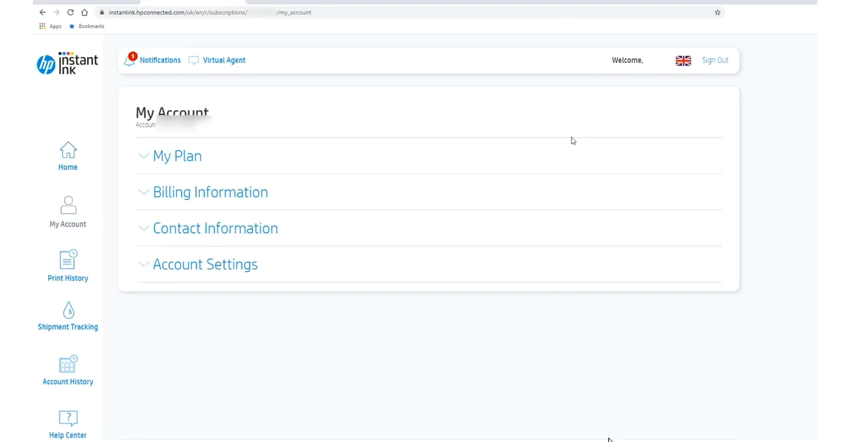
- Expand the Account Settings section to show the account details and cancel link
click(206, 264)
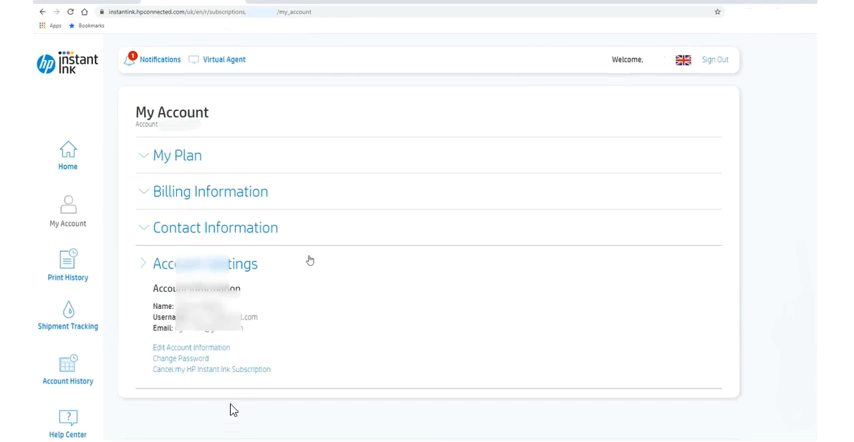
mouse_move(143, 292)
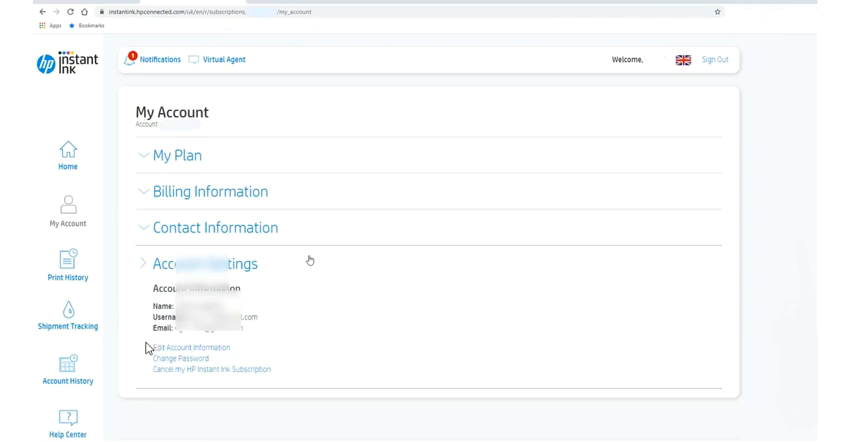
mouse_move(153, 375)
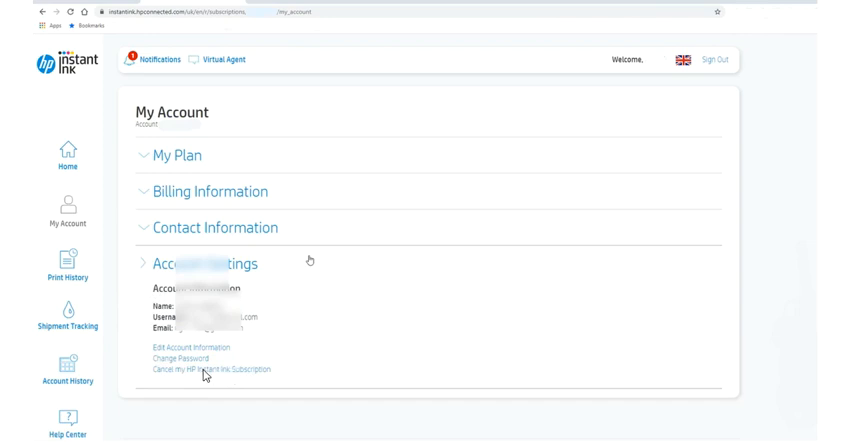
mouse_move(208, 376)
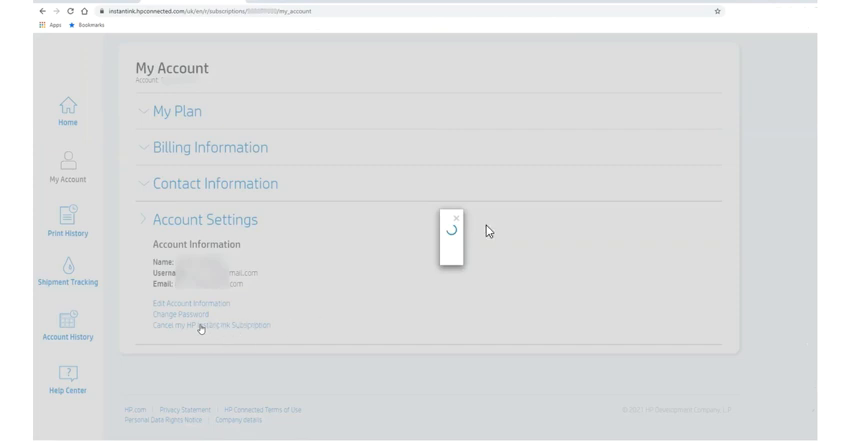
mouse_move(469, 291)
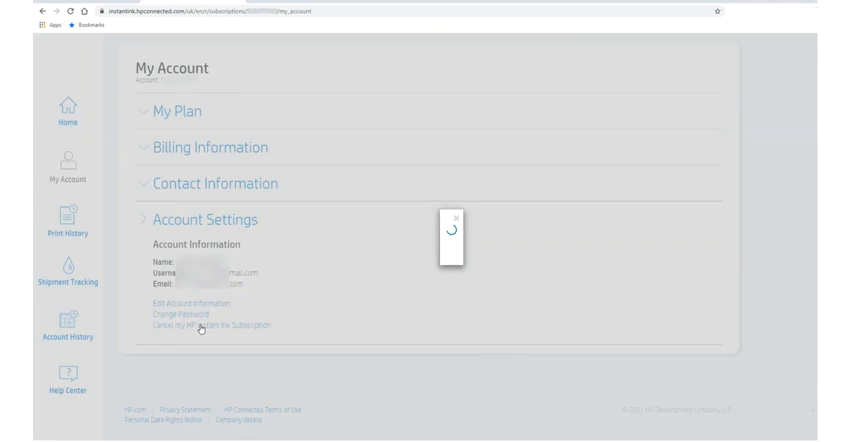
- Start cancelling, giving 'I stopped using my printer' and 'My printer stopped working' as the reason
click(200, 324)
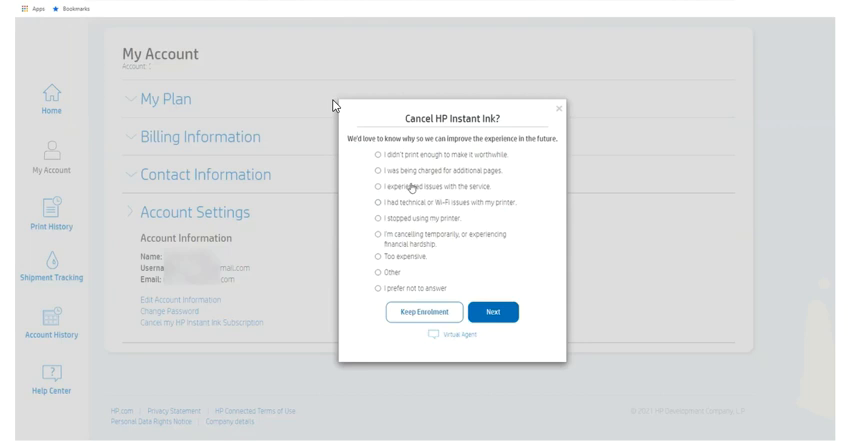
mouse_move(392, 118)
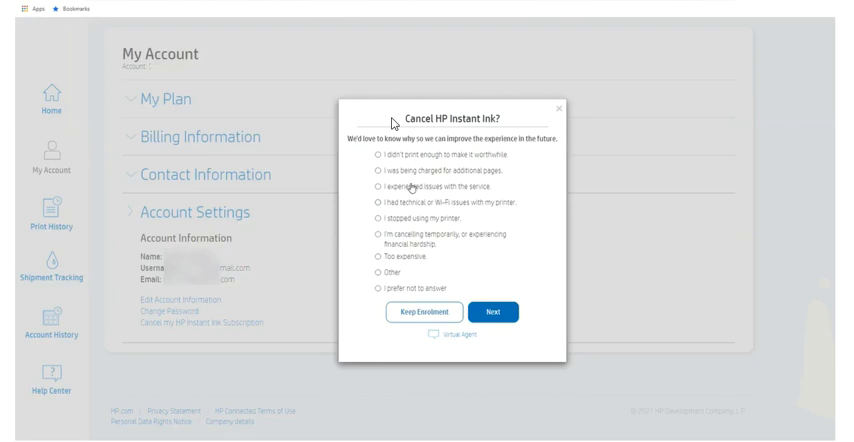
mouse_move(375, 156)
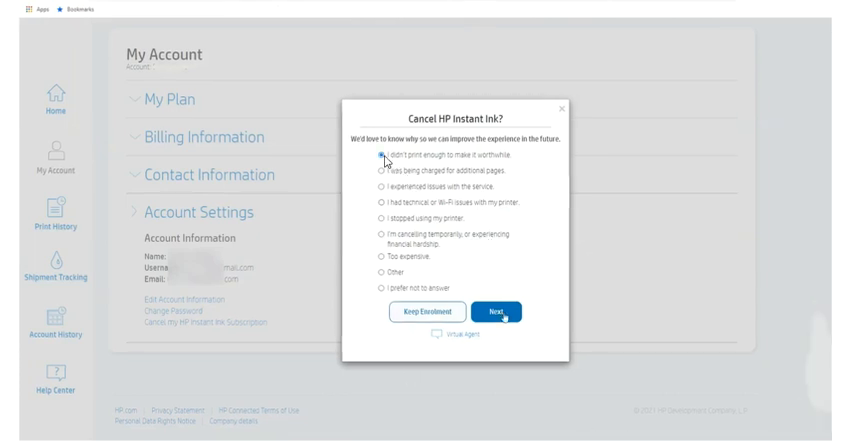
click(379, 156)
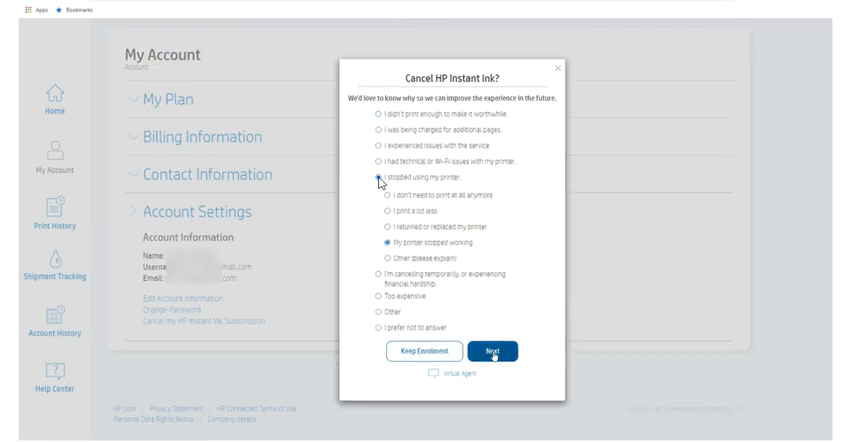
click(376, 179)
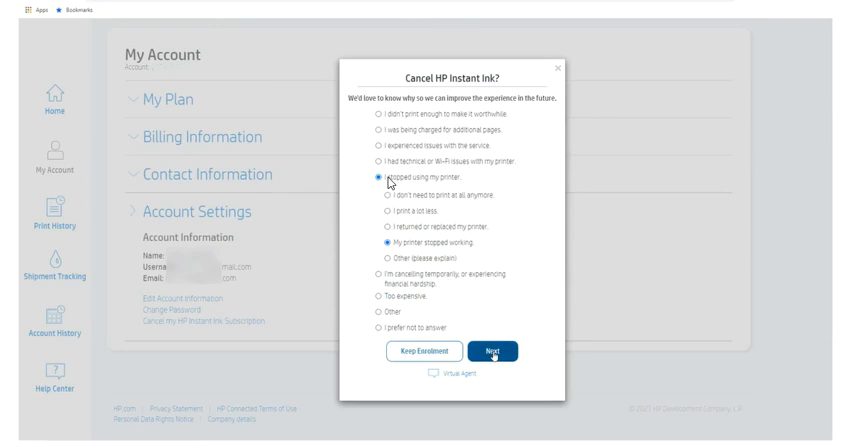
mouse_move(384, 195)
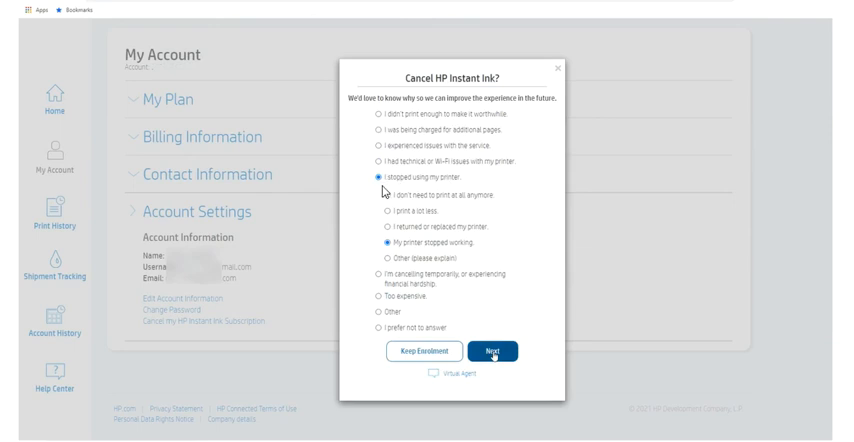
mouse_move(371, 180)
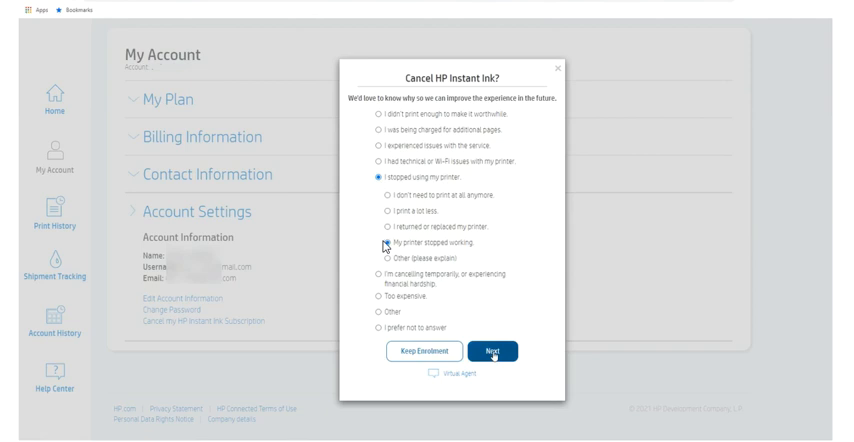
click(382, 244)
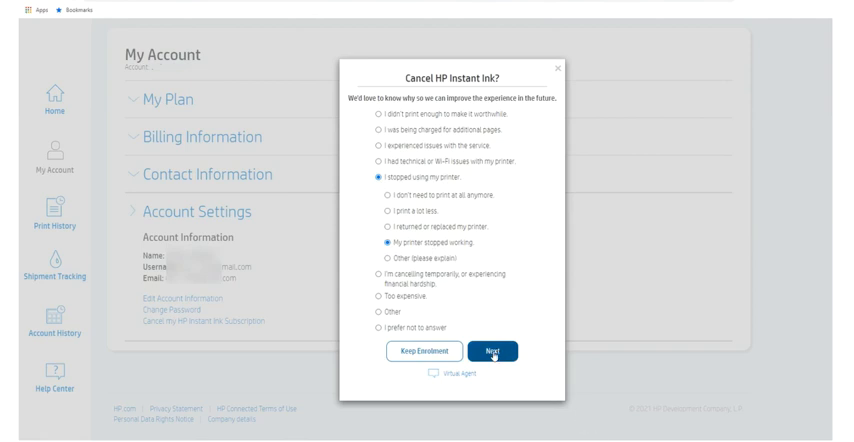
click(498, 351)
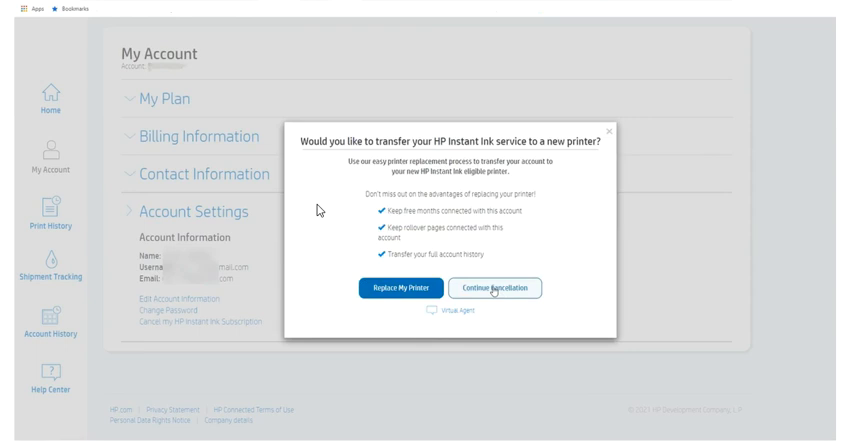
mouse_move(304, 154)
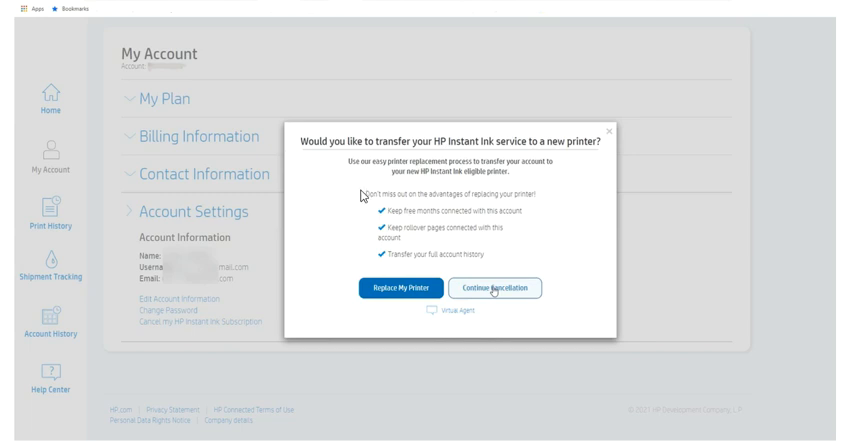
mouse_move(360, 204)
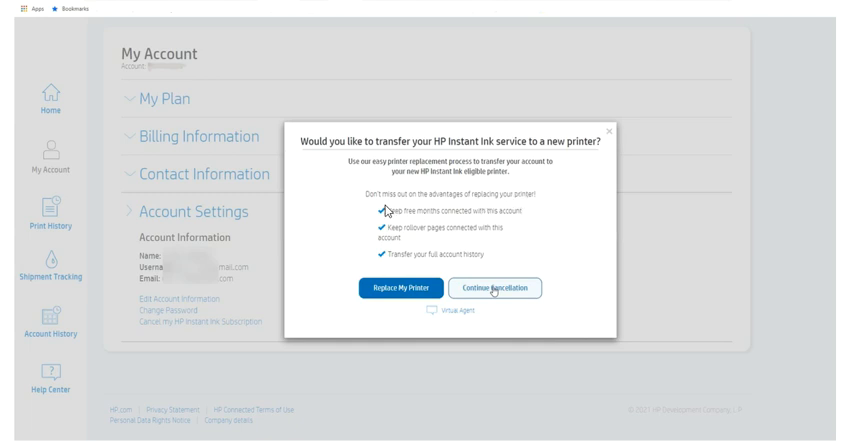
mouse_move(372, 289)
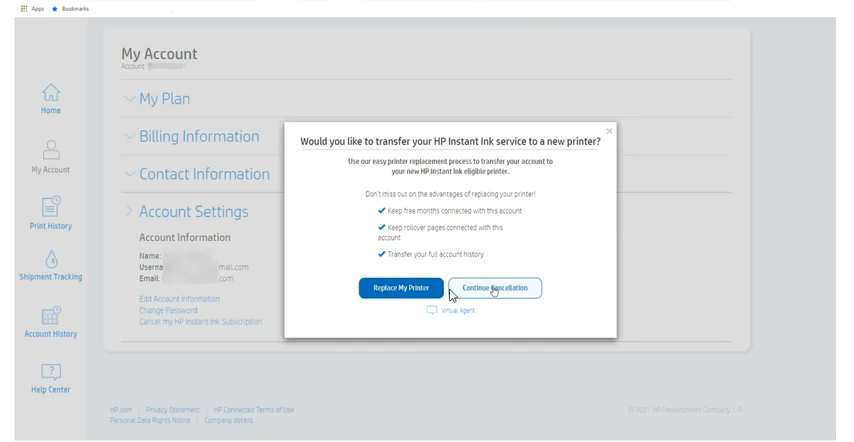
mouse_move(485, 294)
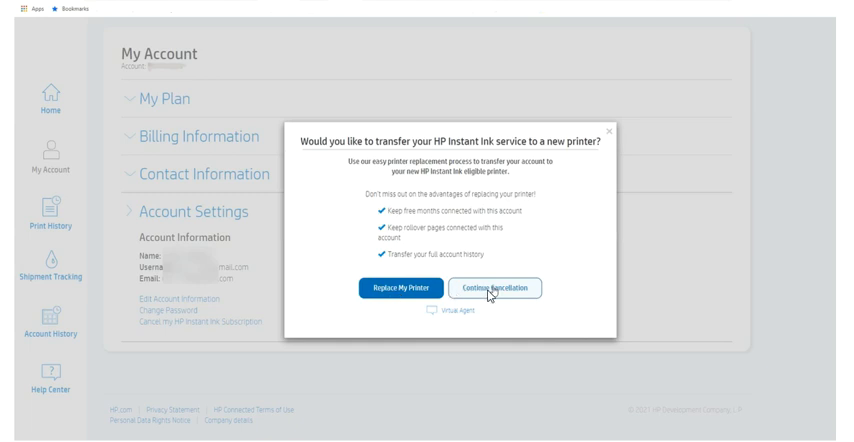
mouse_move(498, 291)
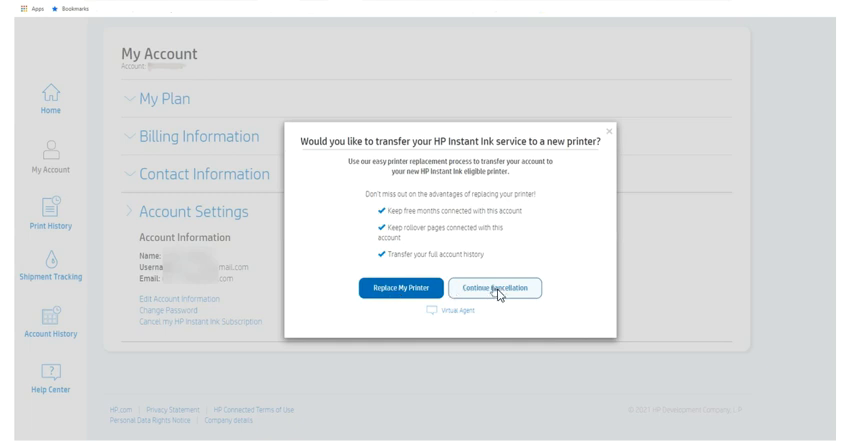
- Decline moving Instant Ink to a new printer and continue the cancellation
click(488, 288)
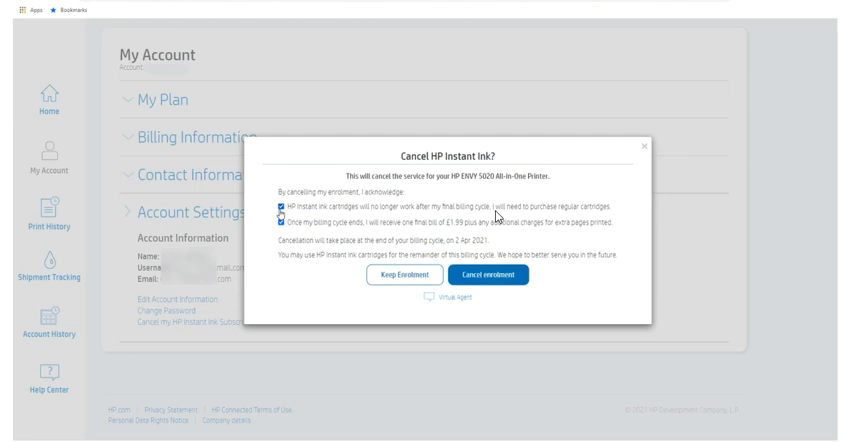
mouse_move(597, 218)
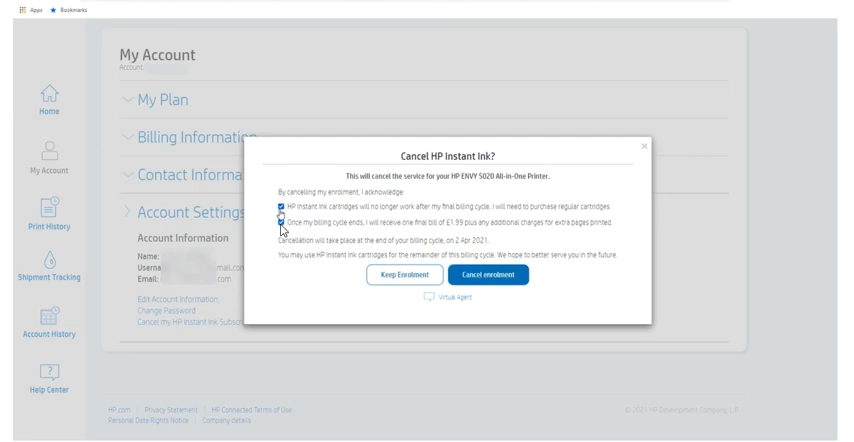
- Acknowledge the final bill condition and confirm cancelling the enrolment
click(281, 224)
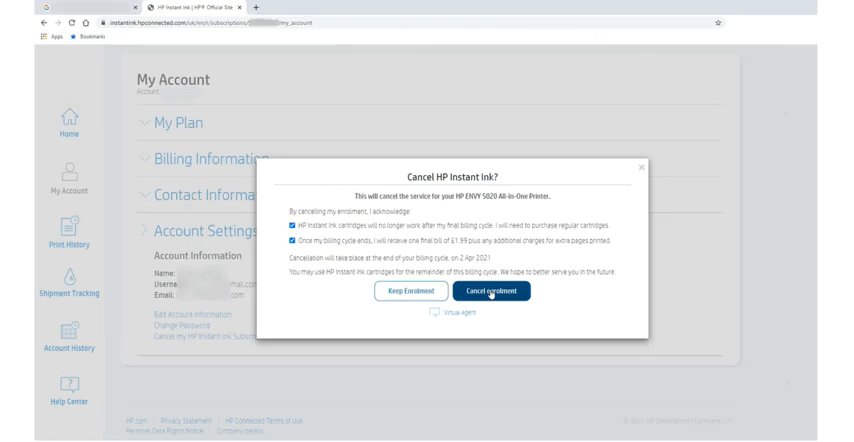
click(502, 291)
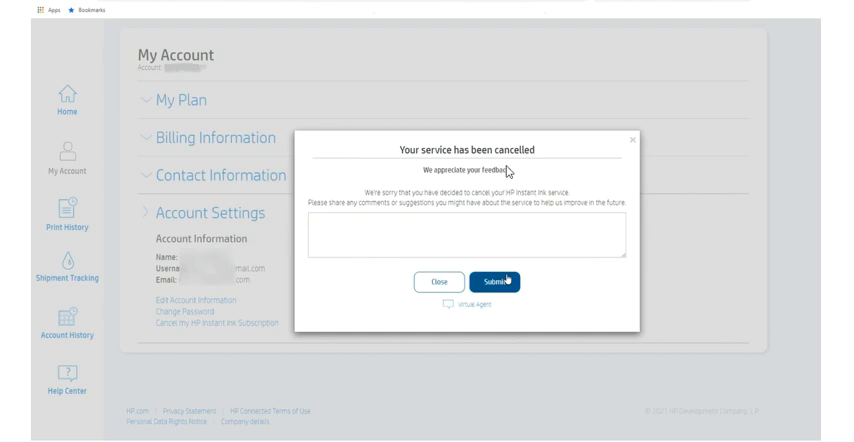
mouse_move(407, 234)
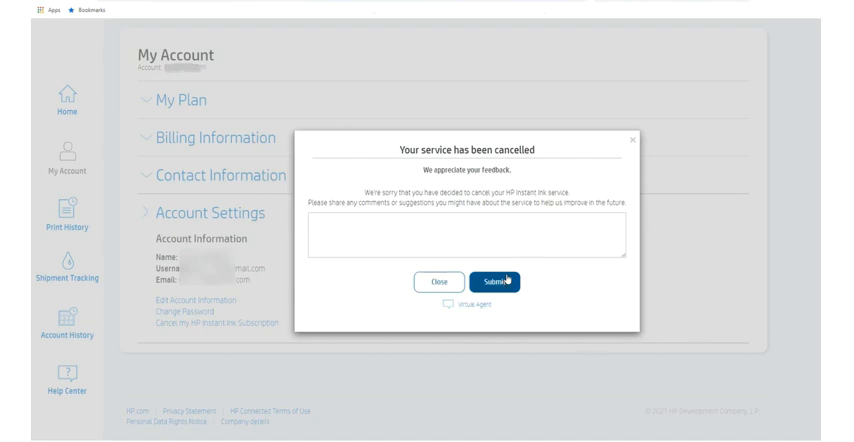
- Submit the 'Your service has been cancelled' message to return to the dashboard
click(480, 282)
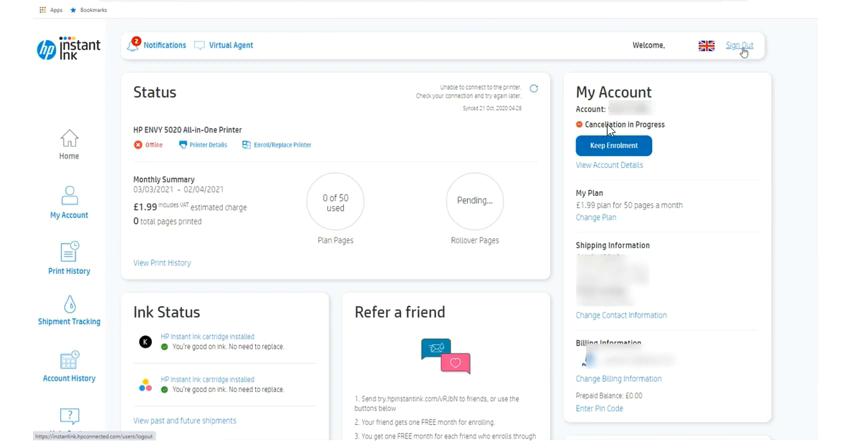
mouse_move(580, 115)
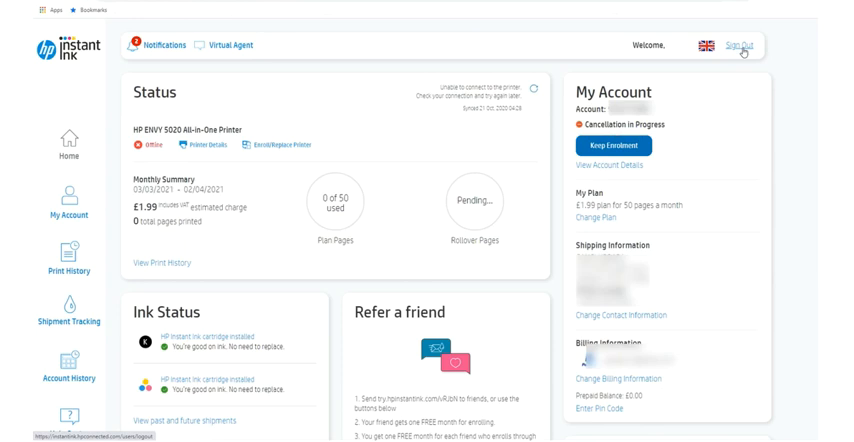
mouse_move(786, 89)
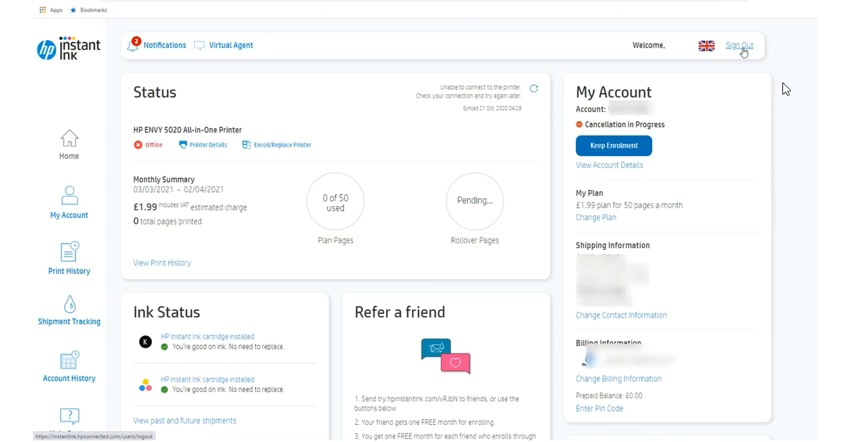